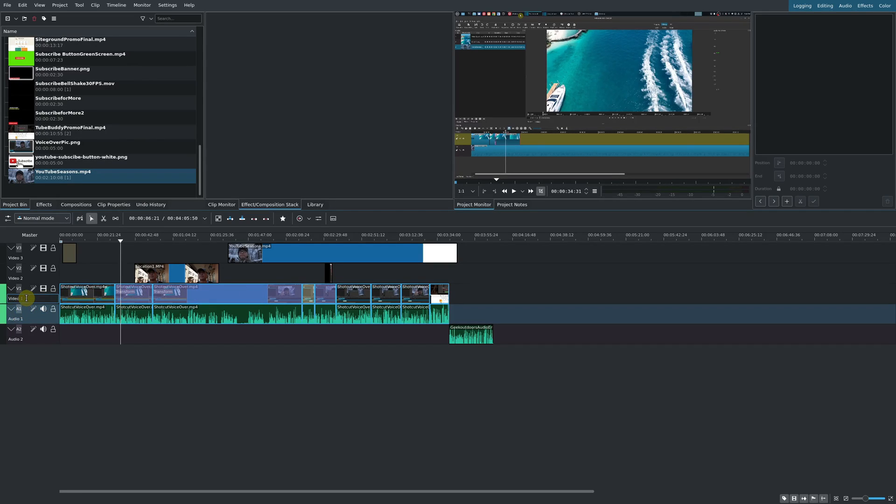
- Select the Master track header to target its effect stack
click(26, 291)
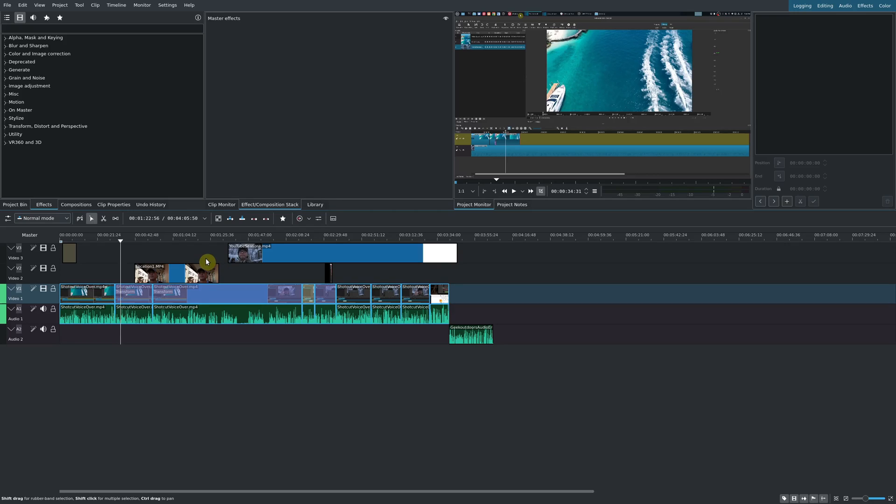
- Expand the Utility video effect category and double-click Monochrome
click(16, 134)
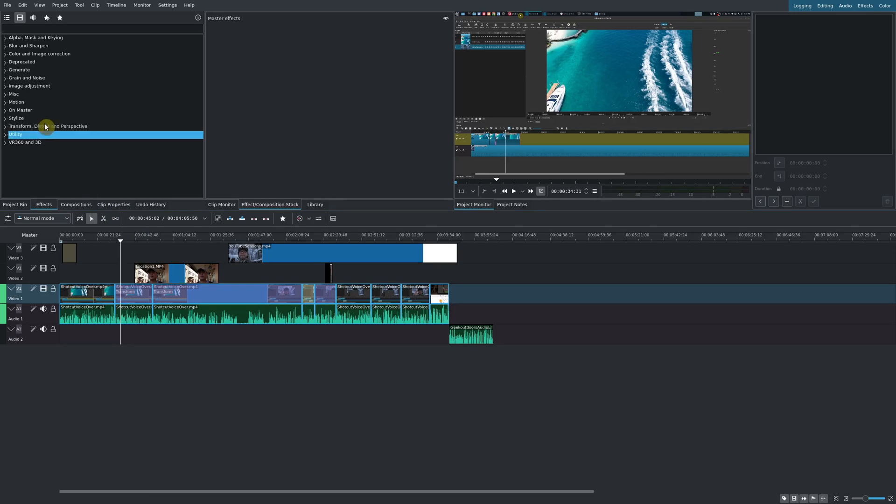
click(13, 93)
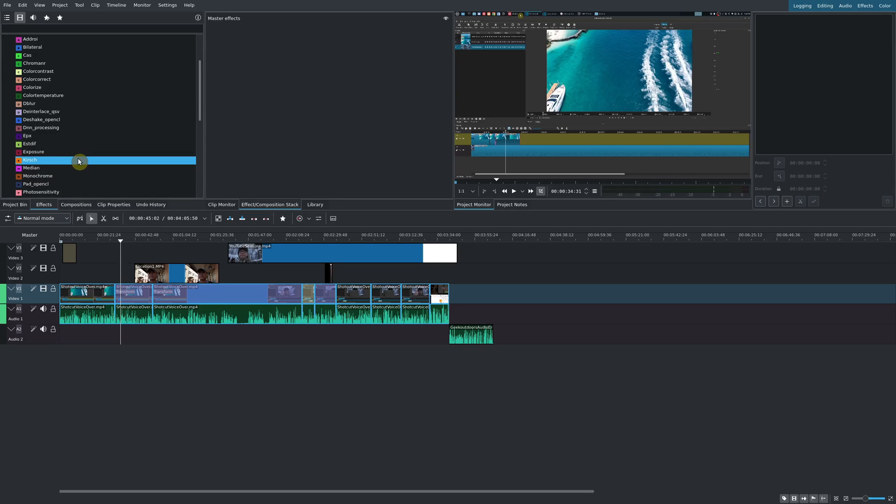
double_click(38, 176)
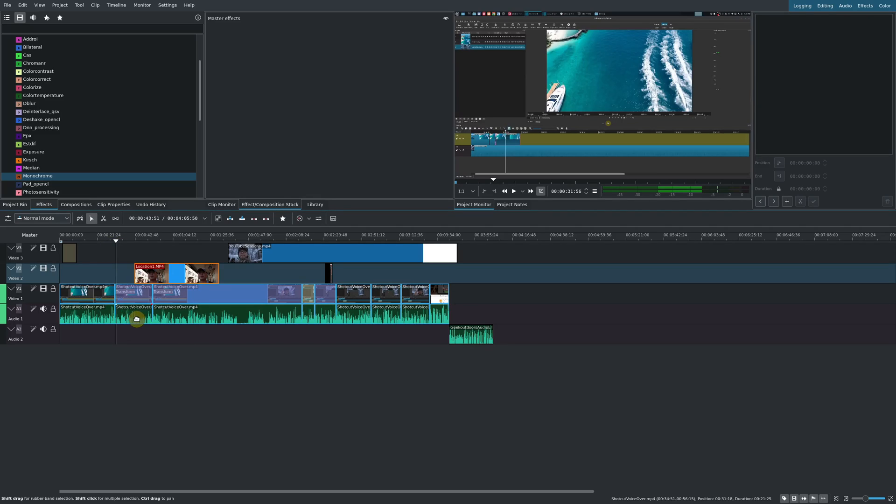
- Select the voice-over audio clip, then switch the library to audio effects
click(512, 191)
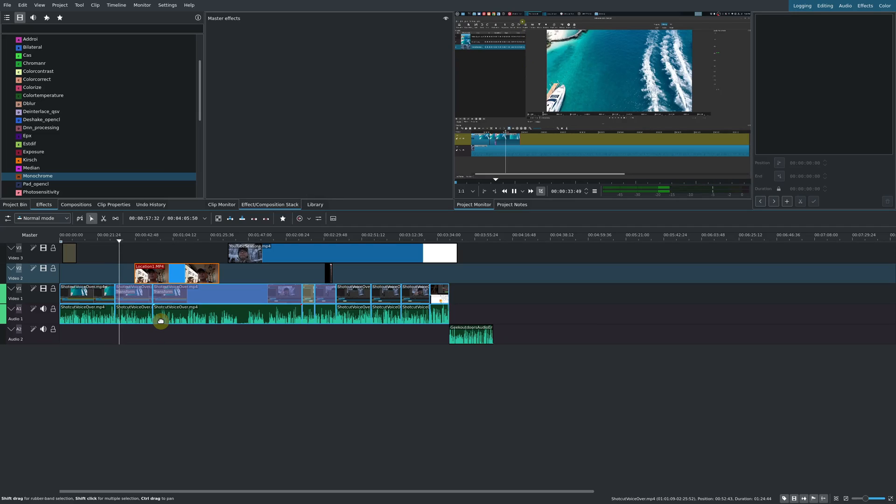
click(468, 241)
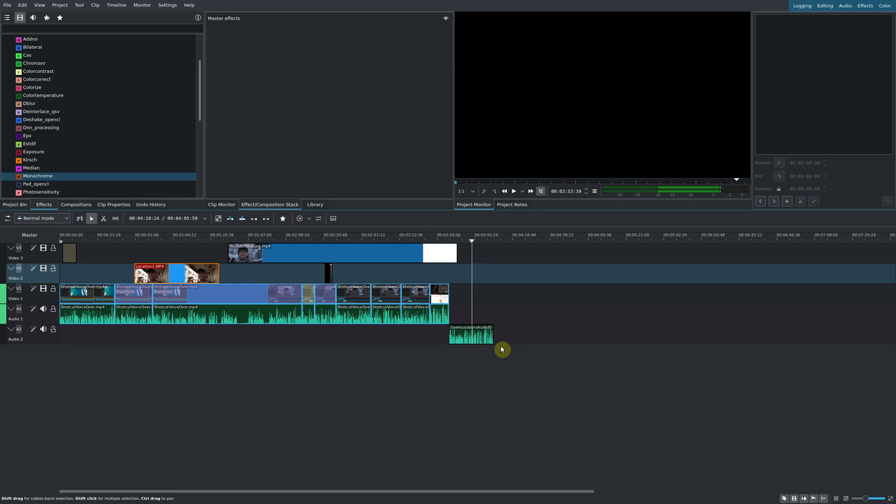
mouse_move(501, 353)
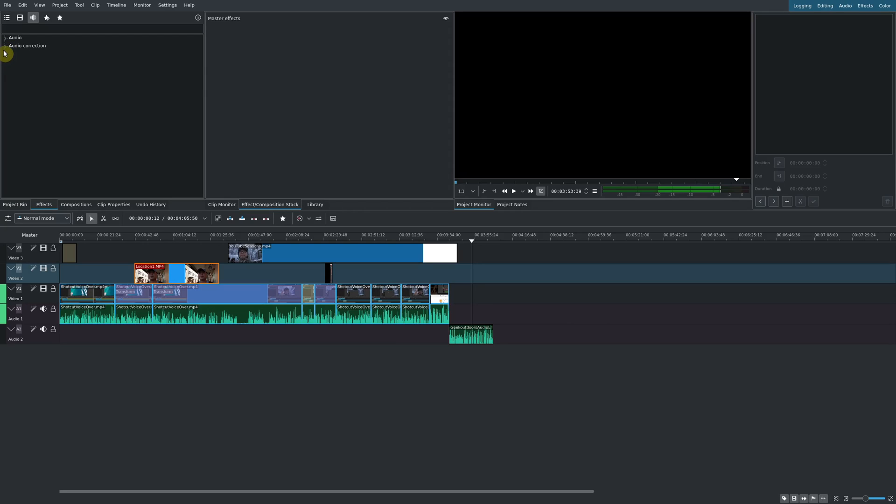
- Expand Audio correction and add Gain to the Master stack at 20%
click(27, 45)
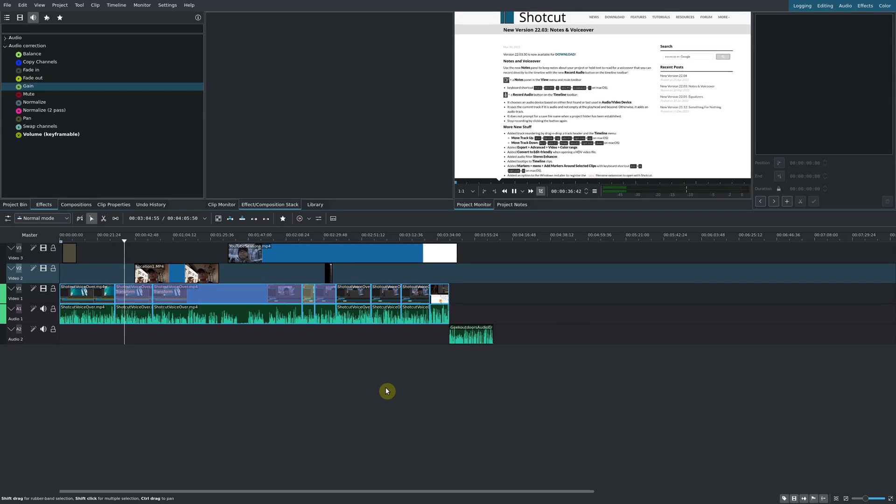
click(476, 235)
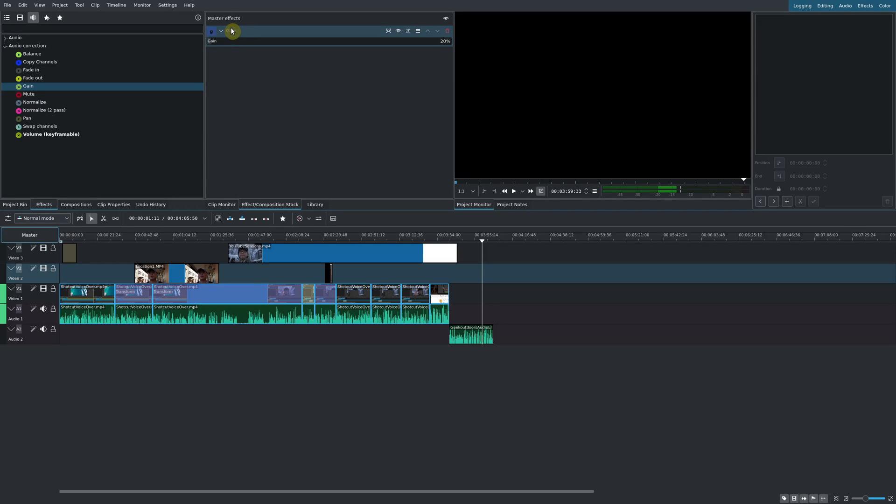
click(222, 30)
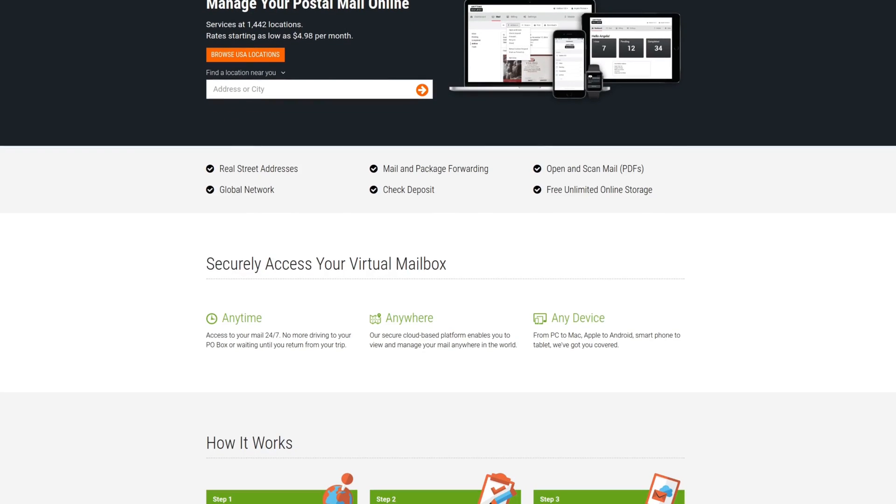
- Scroll down the Anytime Mailbox home page to How It Works and Ratings and Reviews
scroll(down, 3)
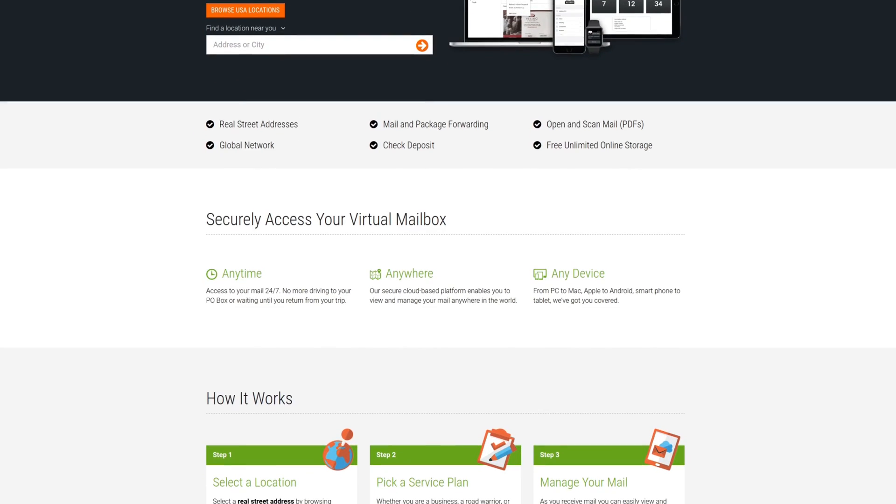
scroll(down, 3)
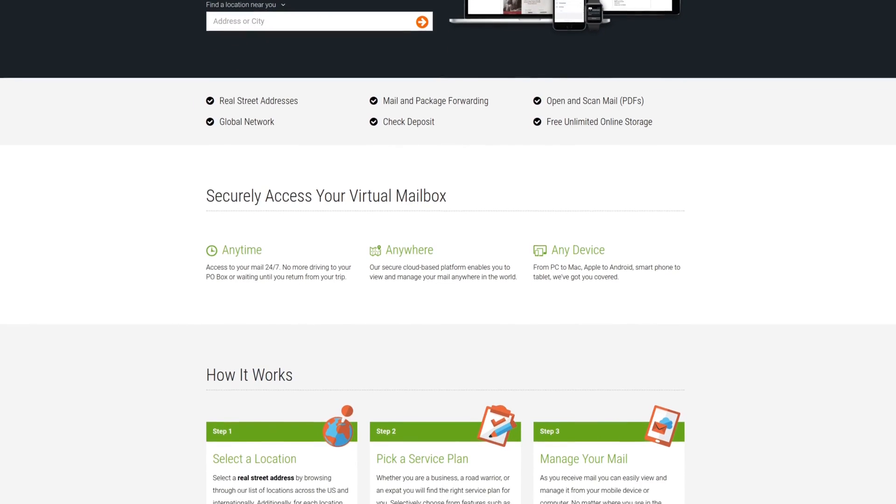
scroll(down, 3)
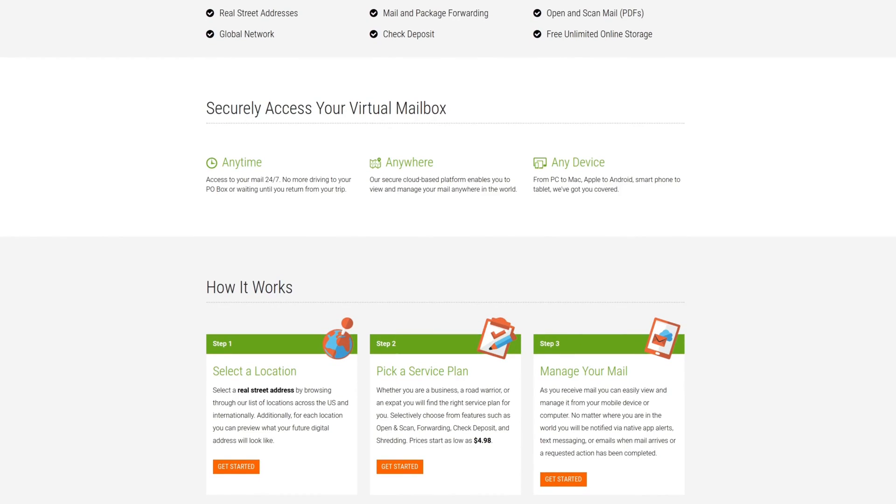
scroll(down, 3)
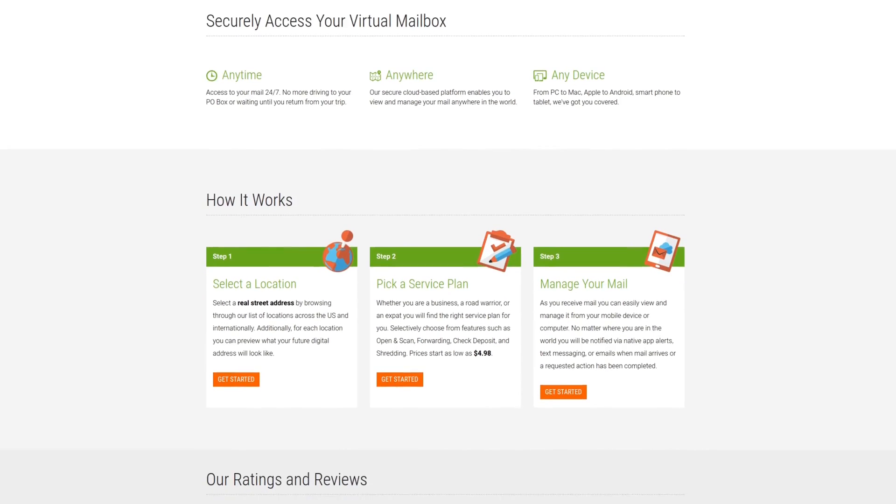
scroll(down, 3)
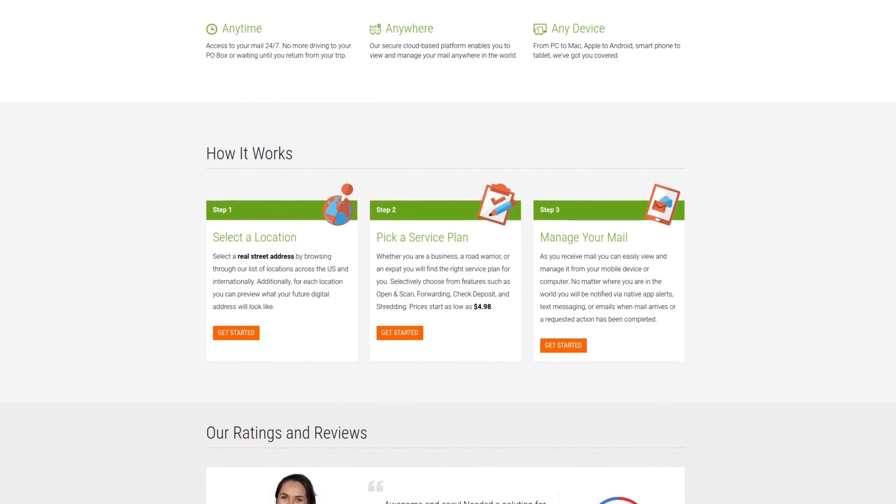
scroll(down, 3)
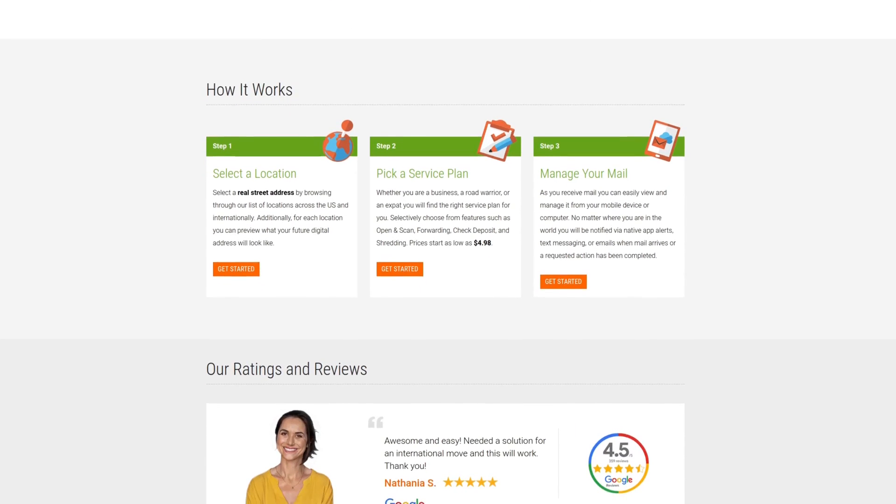